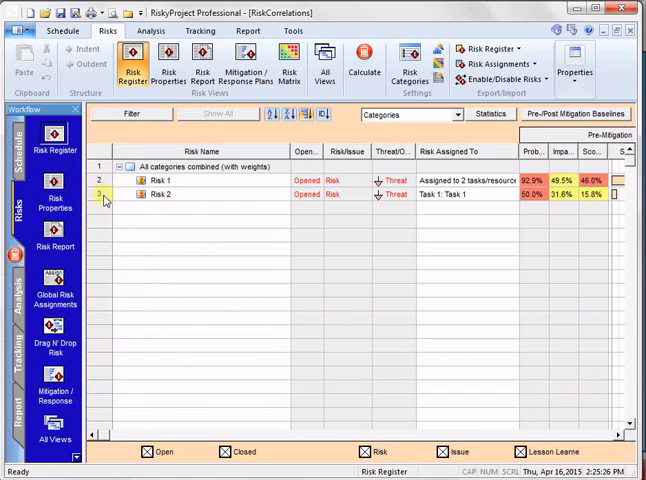
Step: Switch to Project View showing Task 1 and Task 2 as linked five-day Gantt bars
click(60, 40)
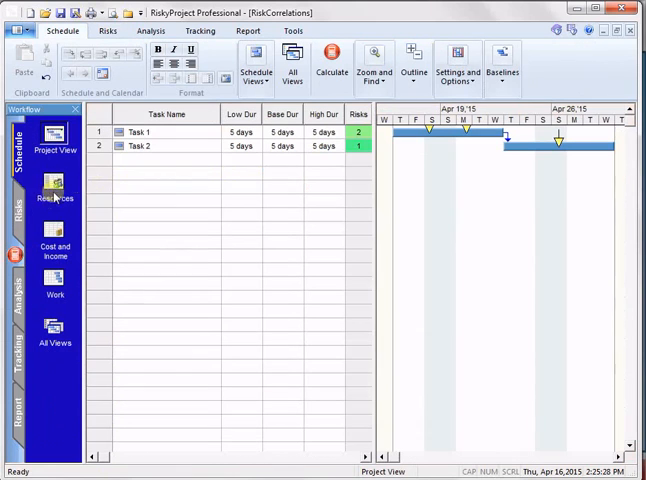
click(98, 146)
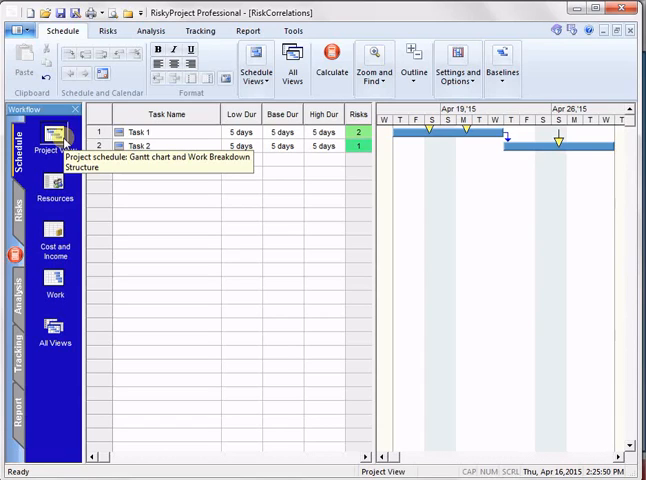
mouse_move(56, 184)
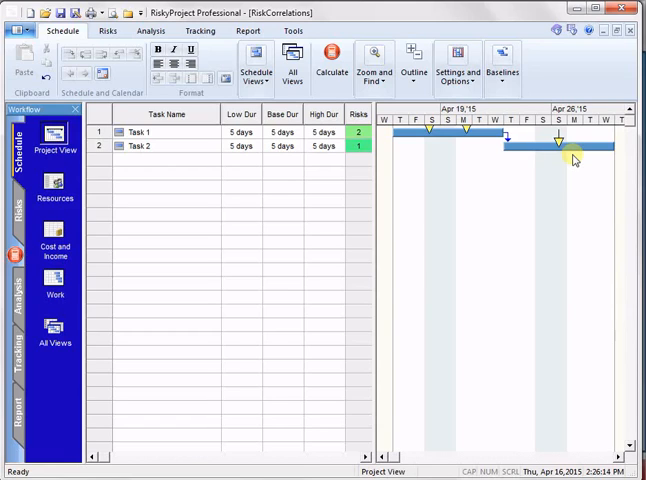
drag(564, 146, 504, 146)
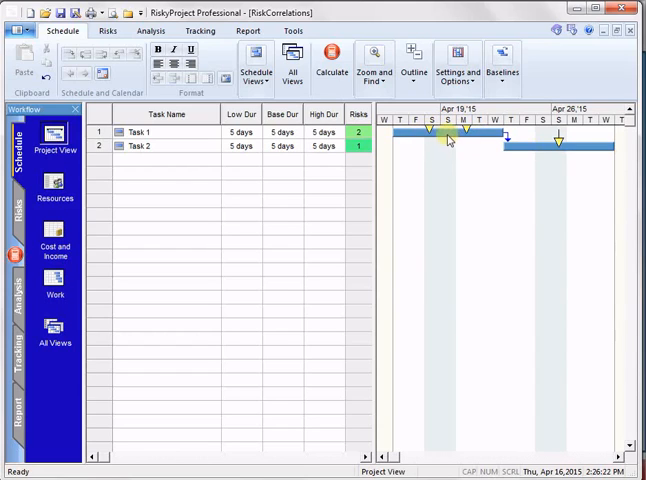
mouse_move(548, 148)
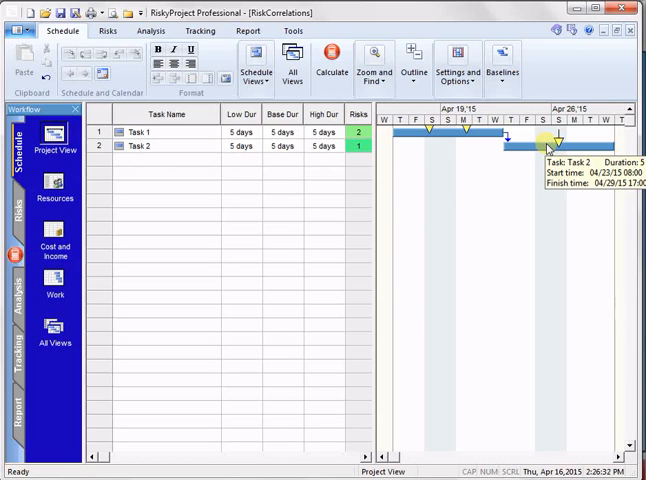
mouse_move(556, 138)
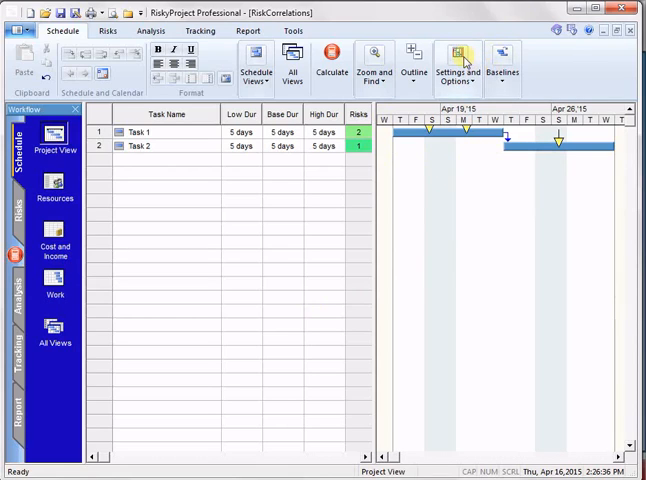
mouse_move(460, 56)
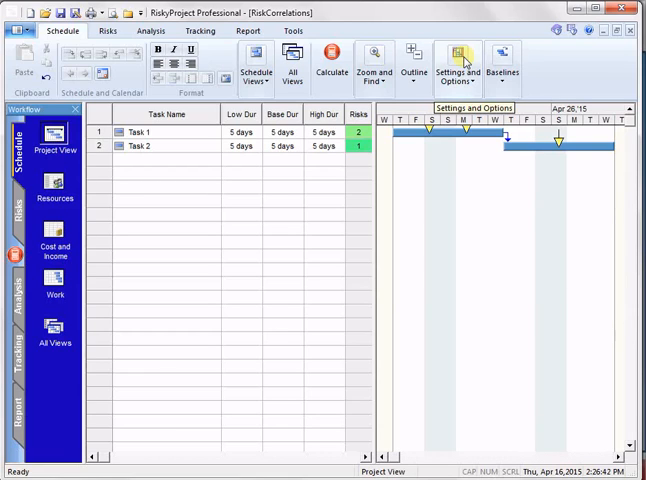
click(464, 56)
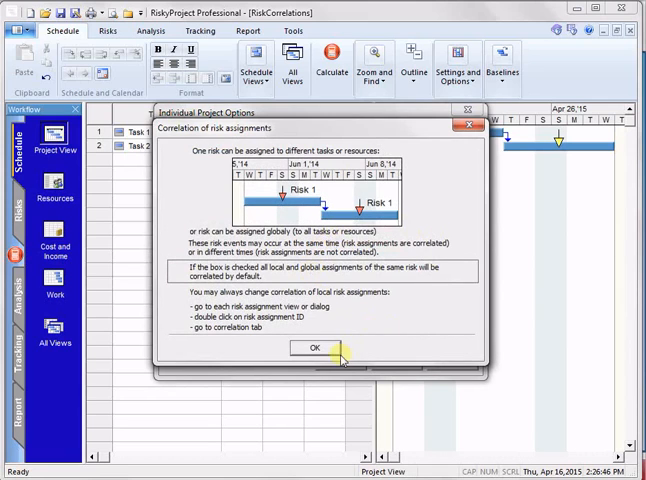
click(312, 348)
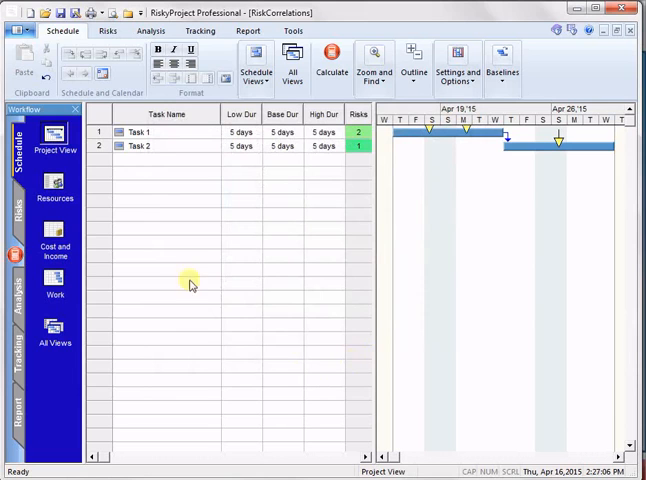
Step: From Task 1's Risks tab, correlate its Risk 1 assignment with Task 2's Risk 1 assignment
double_click(144, 132)
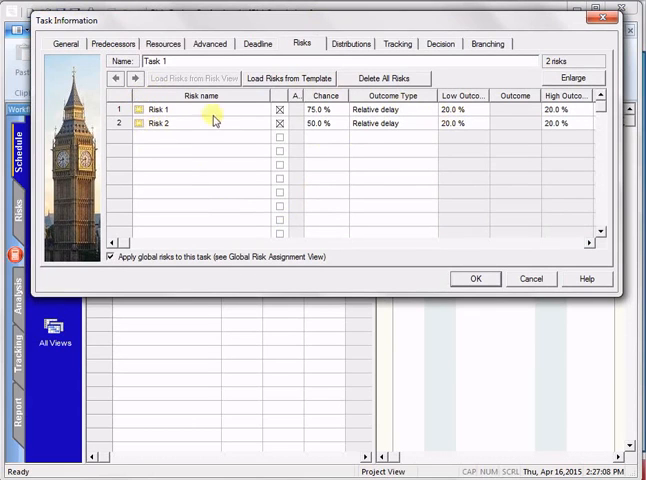
double_click(180, 110)
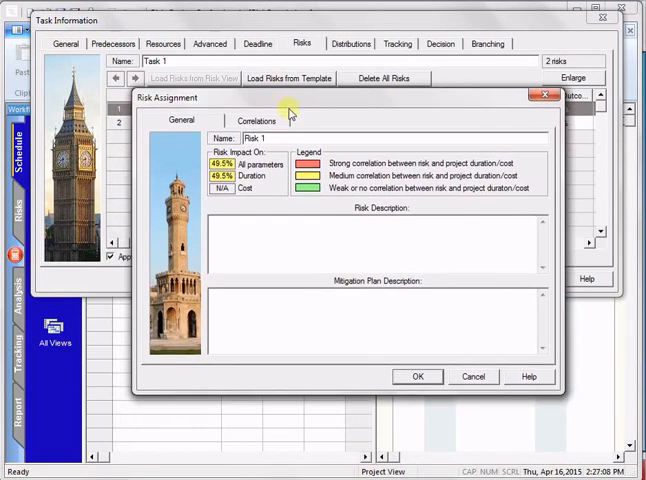
click(256, 120)
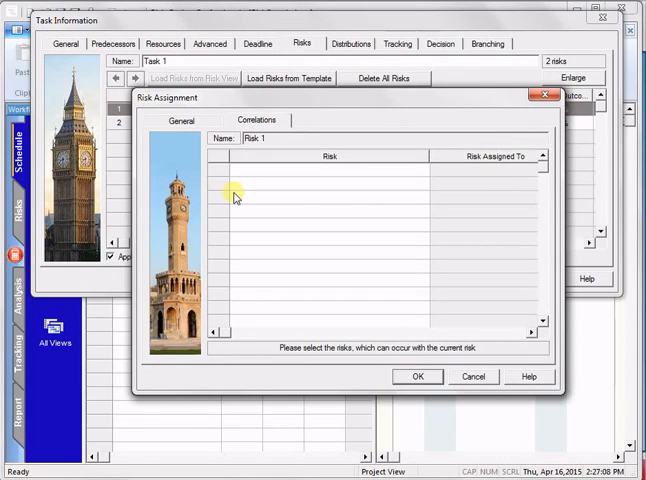
click(420, 172)
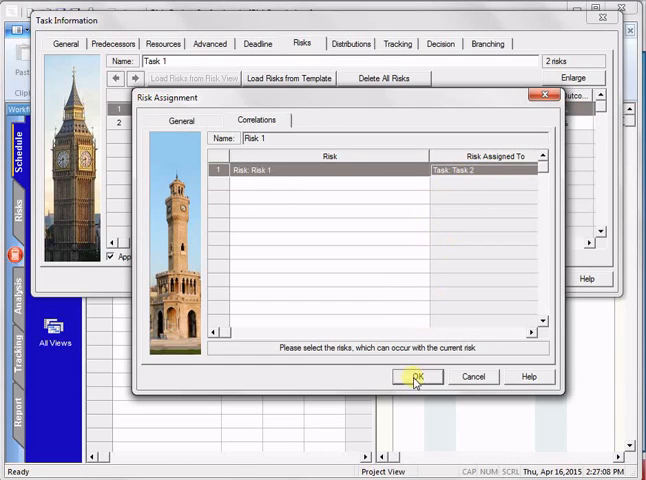
click(418, 376)
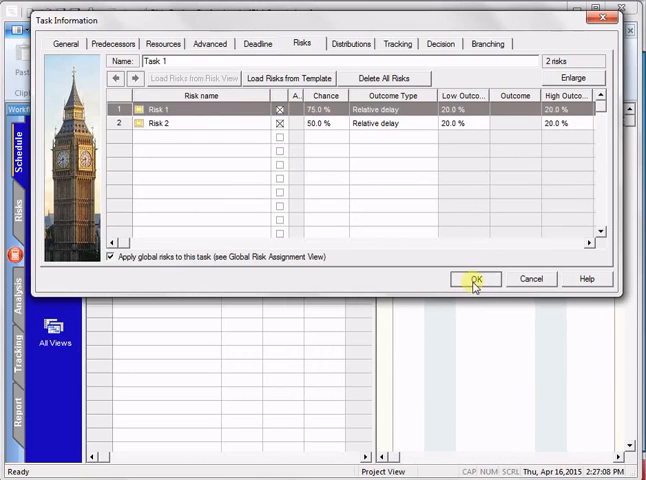
click(476, 280)
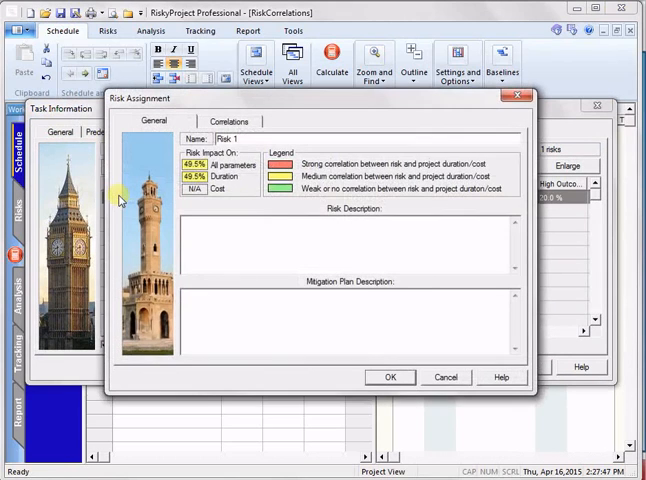
click(228, 120)
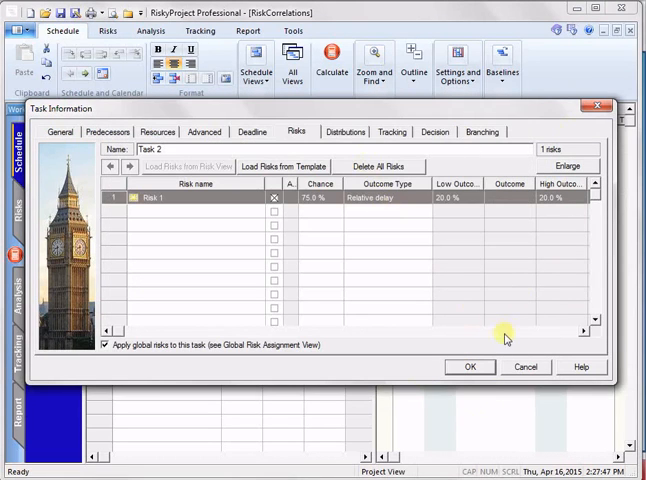
click(470, 366)
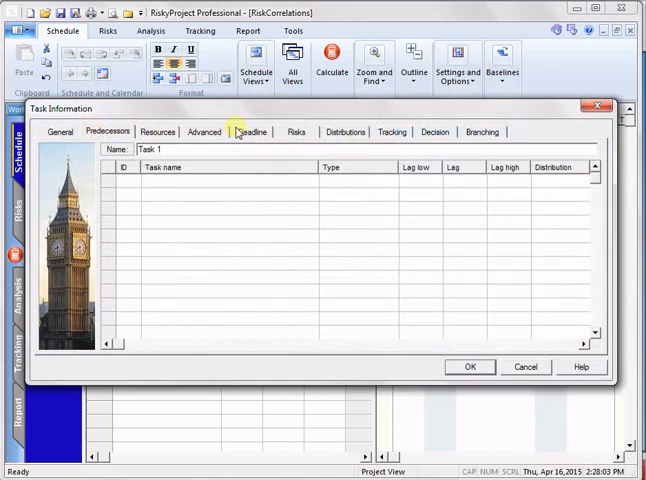
click(296, 132)
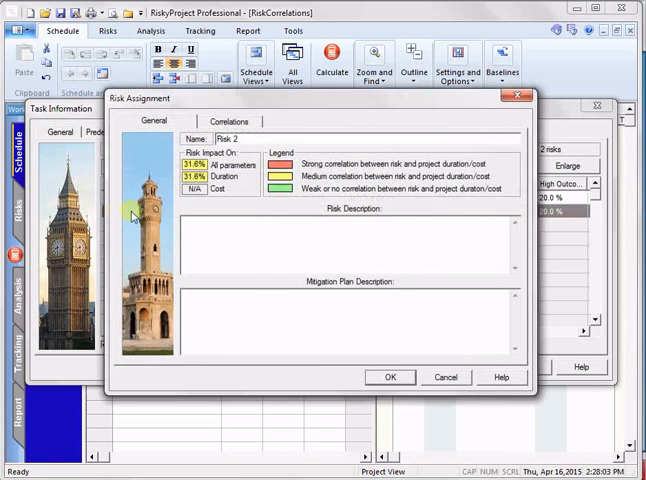
click(228, 120)
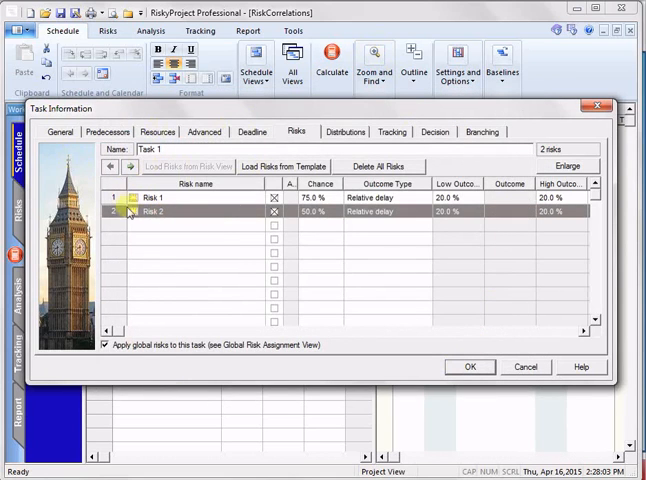
Step: Close Task 1's information, review Risk 1's assignments to Task 1 and Task 2 in Risk Information, and close it
click(470, 368)
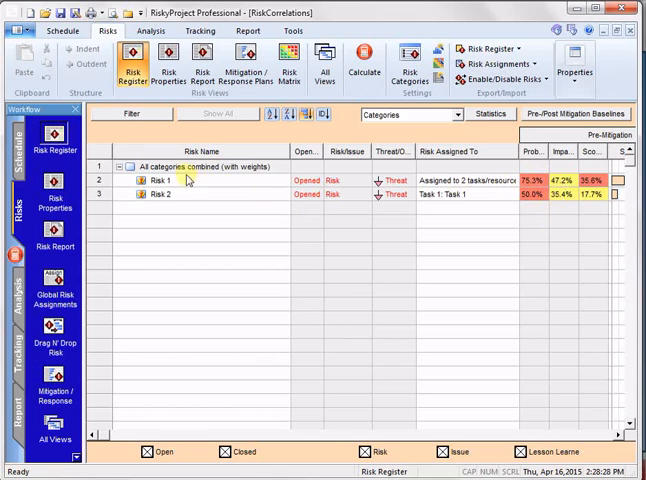
double_click(160, 180)
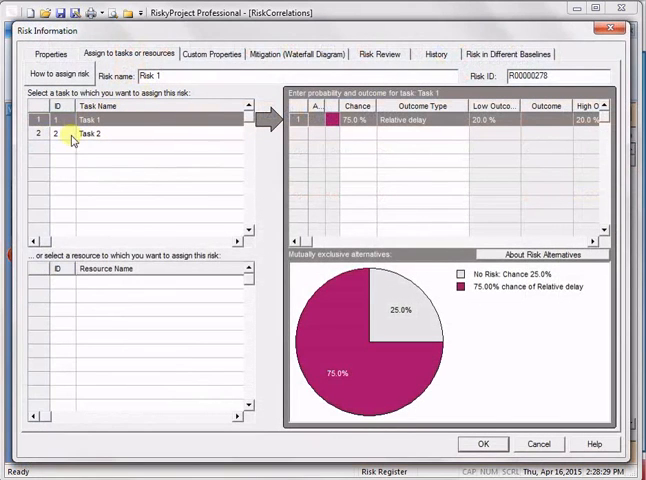
click(90, 132)
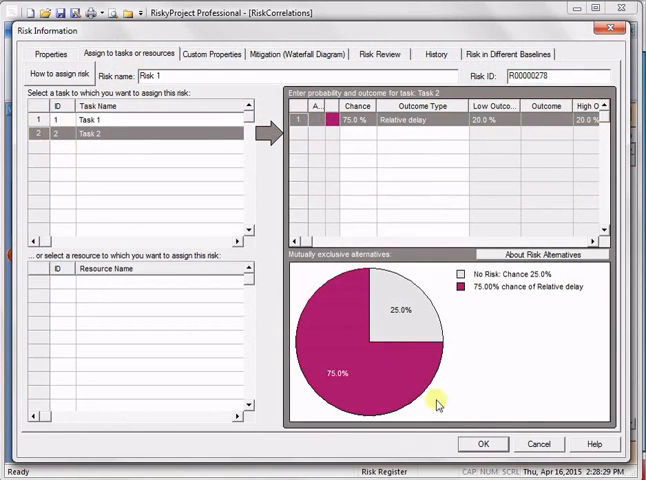
click(484, 444)
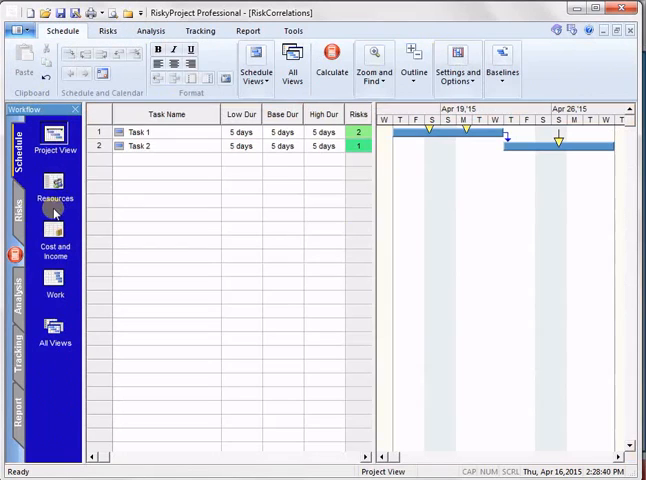
click(100, 132)
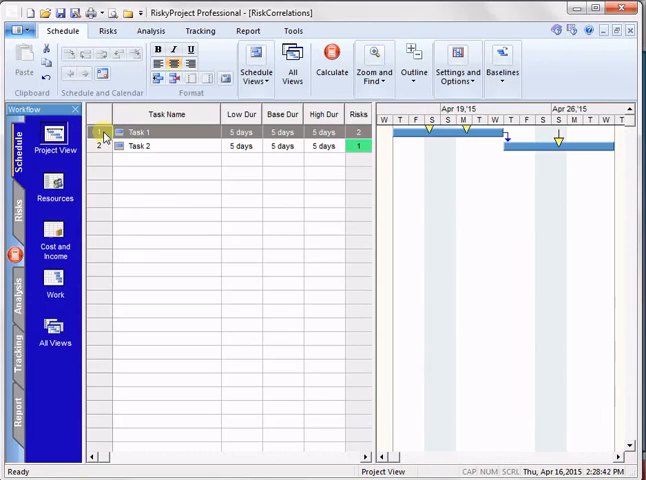
double_click(150, 132)
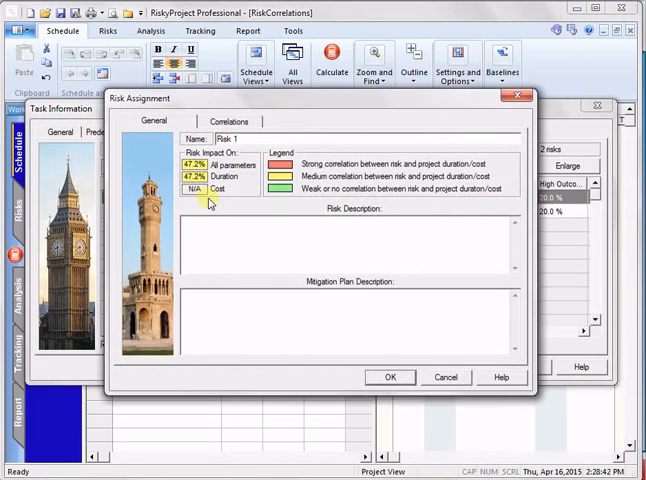
click(228, 120)
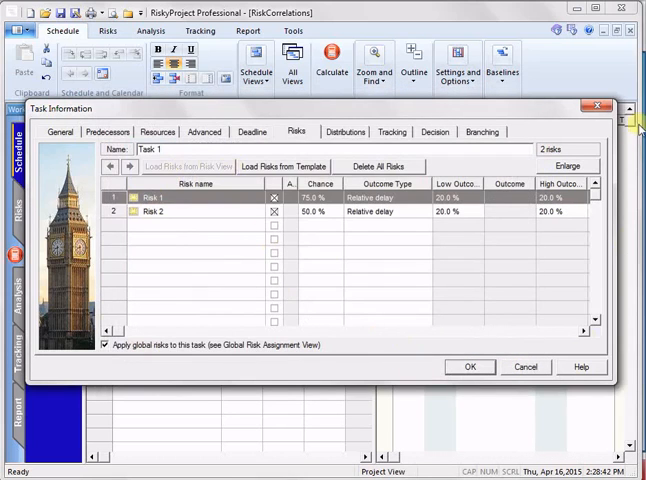
click(470, 368)
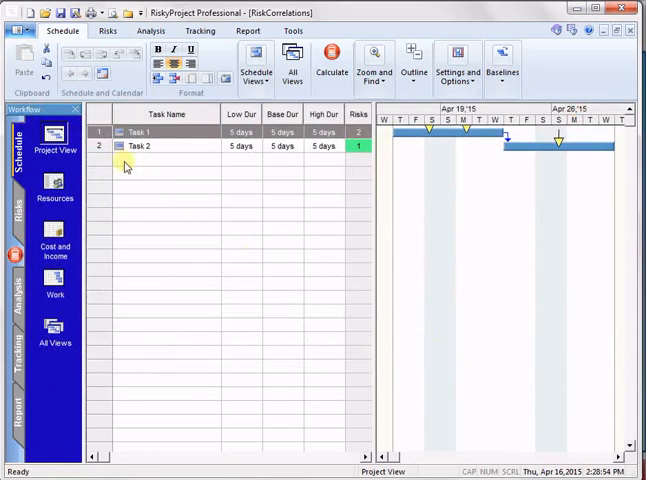
double_click(144, 144)
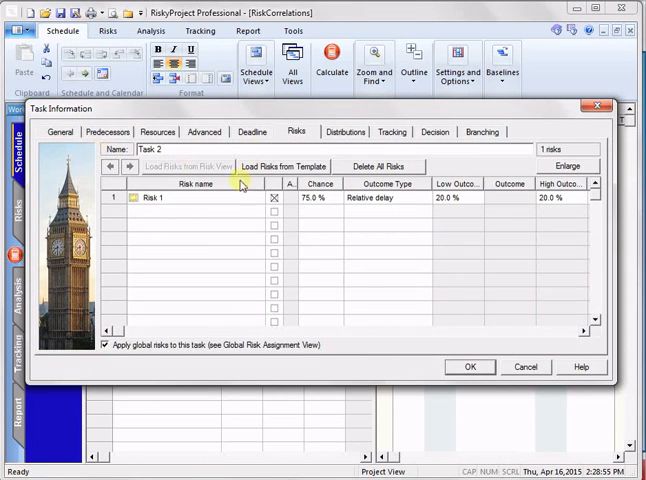
click(116, 196)
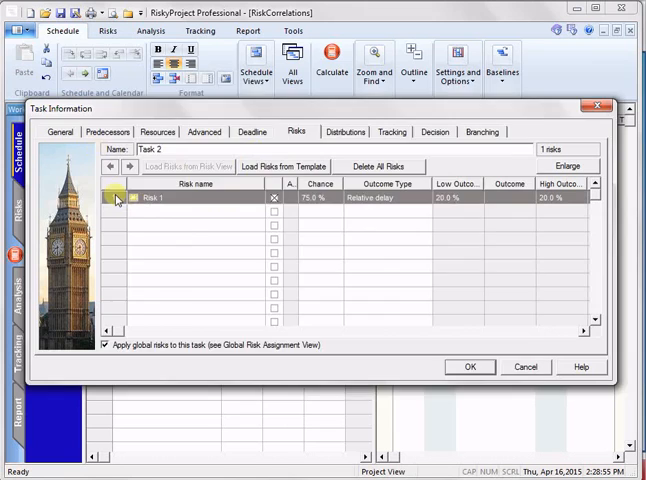
double_click(156, 196)
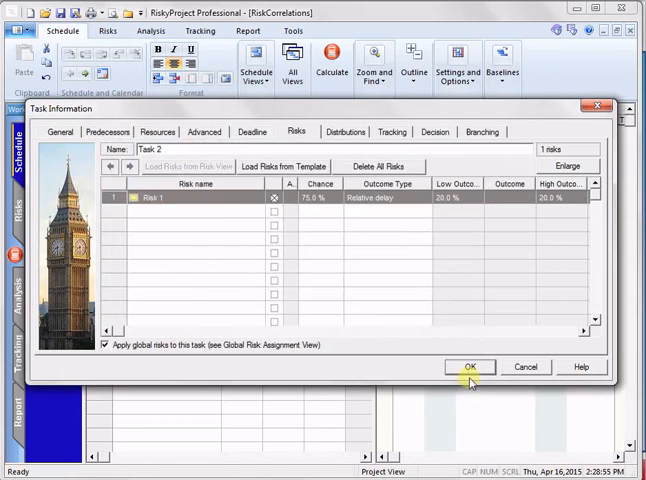
click(470, 366)
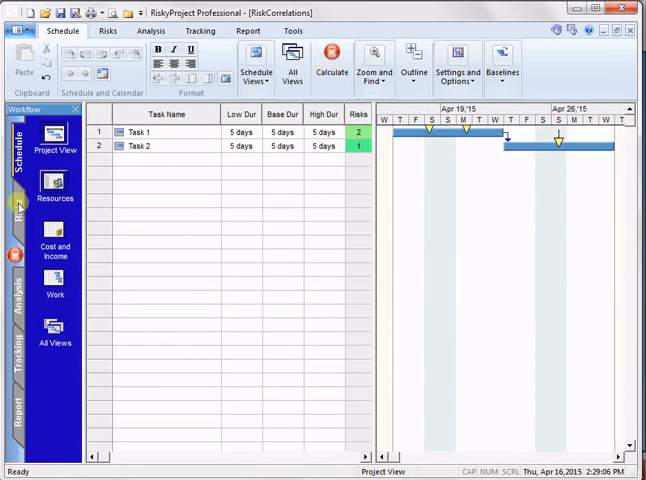
Step: Switch to the Risk Register listing Risk 1 and Risk 2 with their scores
click(108, 32)
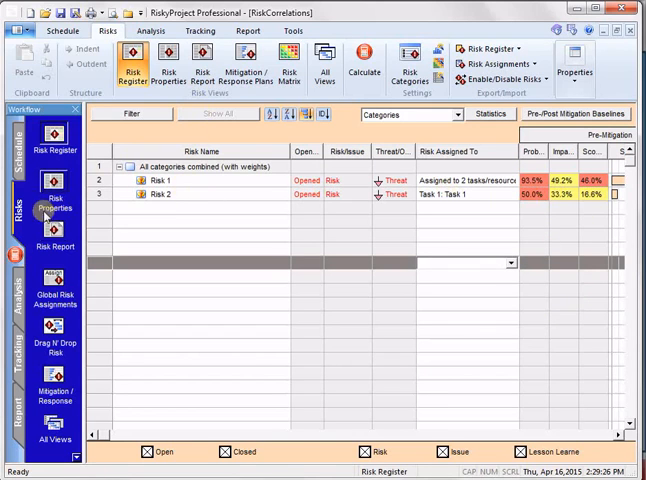
Step: In Task 1's Risk 1 assignment Correlations, choose Risk 2 as the correlated risk
click(68, 36)
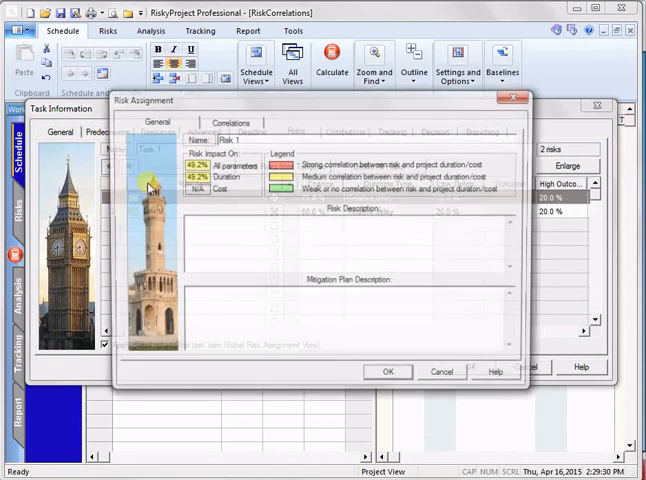
click(232, 120)
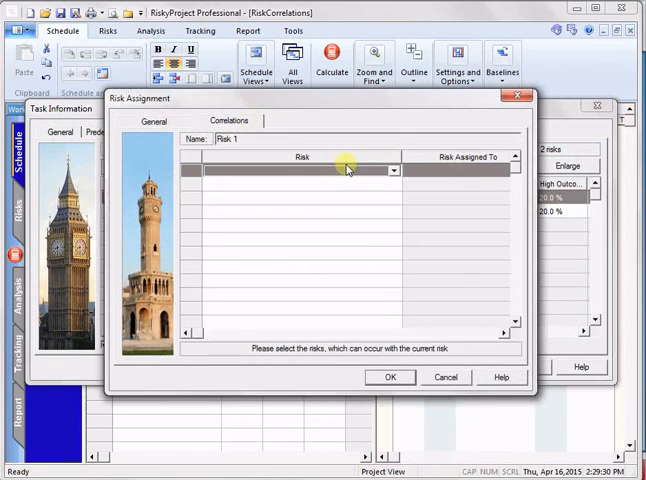
click(392, 170)
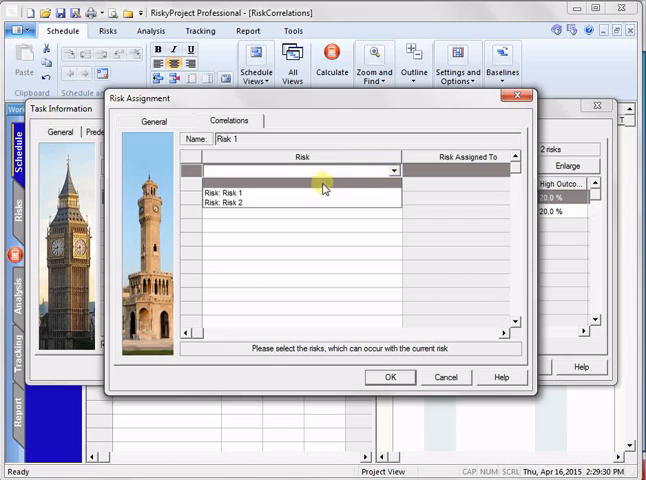
click(228, 192)
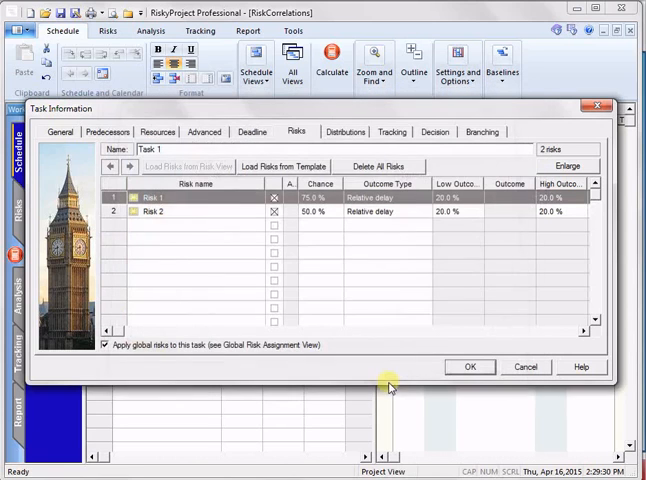
mouse_move(390, 372)
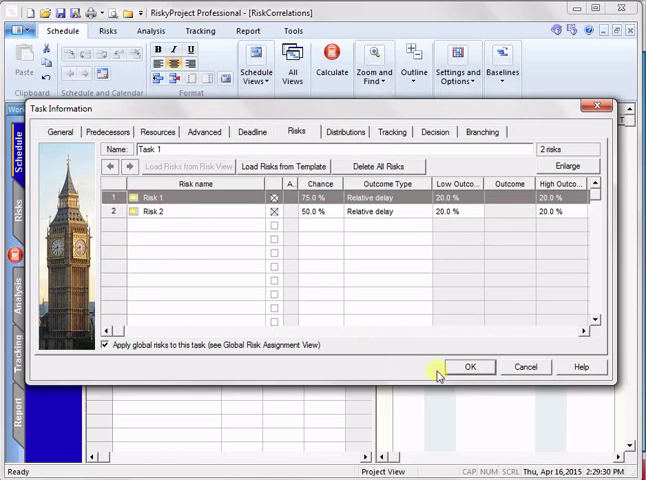
mouse_move(526, 116)
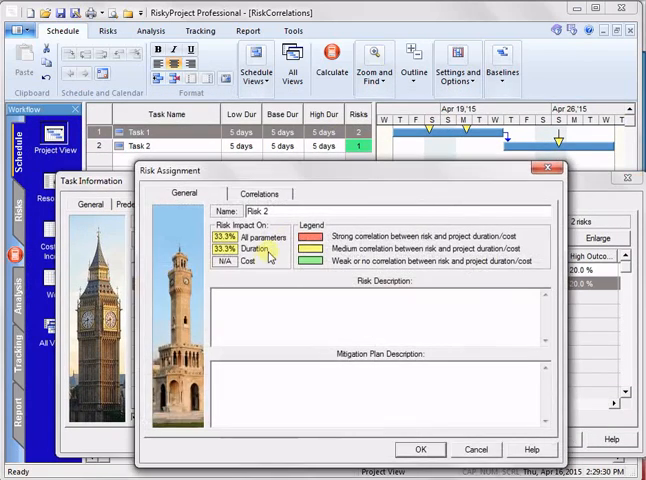
Step: Verify Risk 2's Correlations list Risk 1 on Task 1, then close the assignment details
click(256, 192)
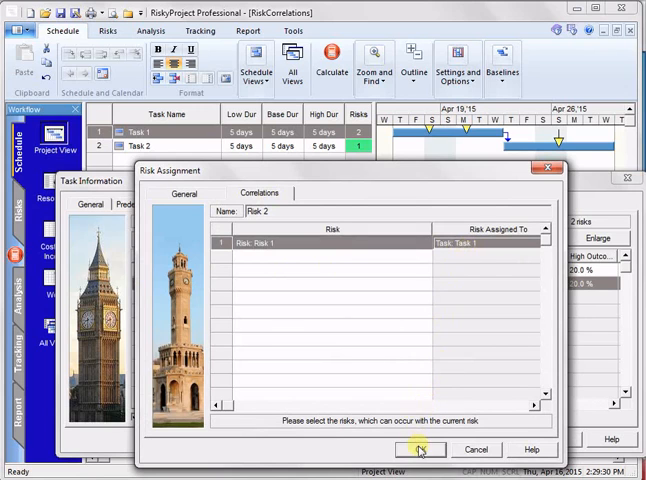
click(420, 448)
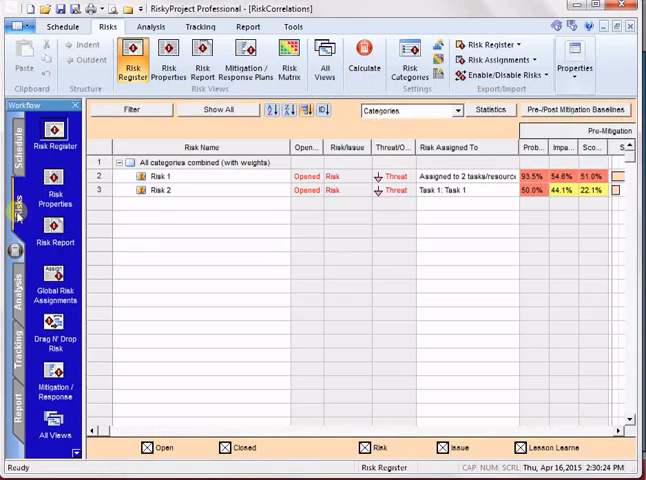
mouse_move(424, 224)
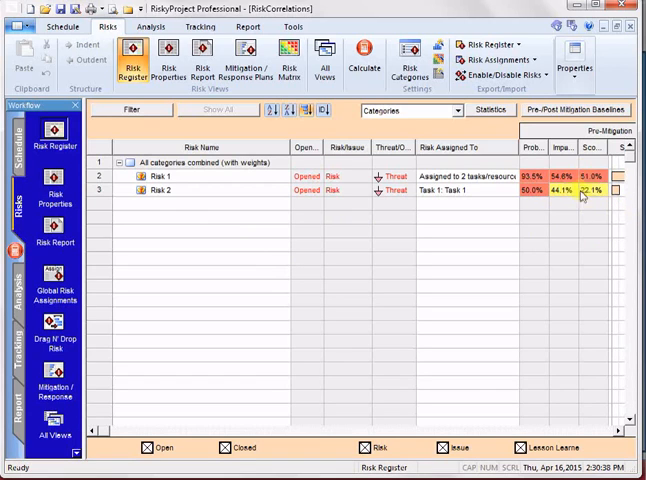
mouse_move(548, 202)
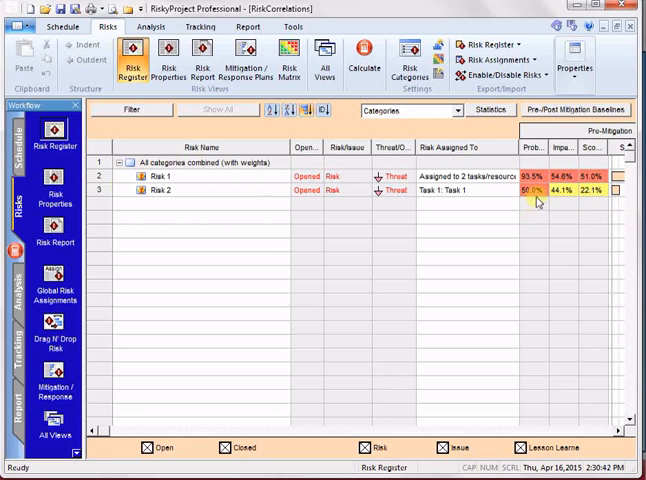
double_click(180, 192)
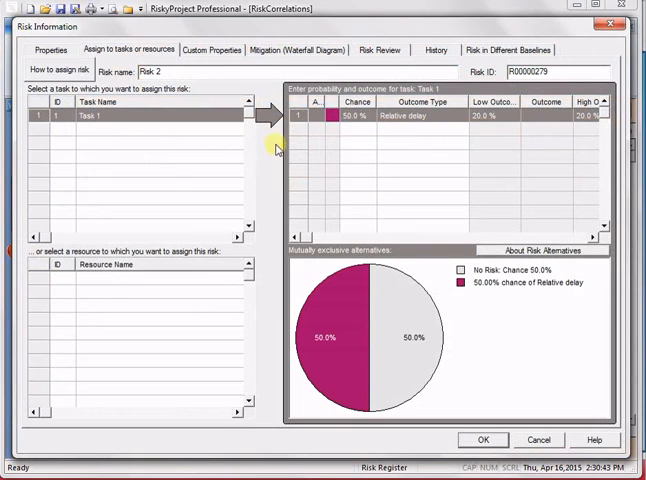
click(484, 440)
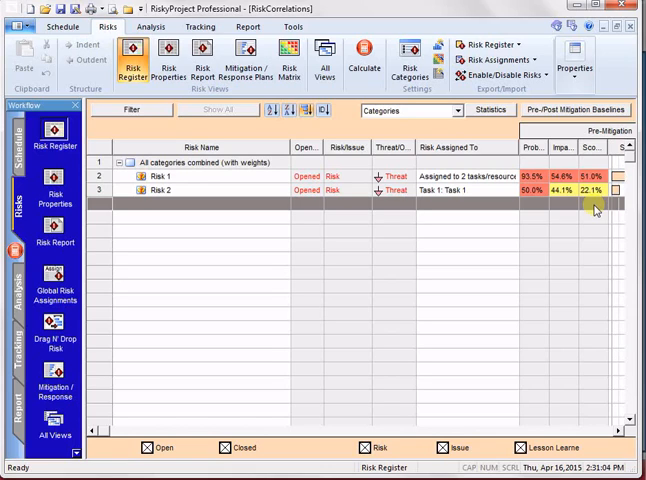
mouse_move(316, 264)
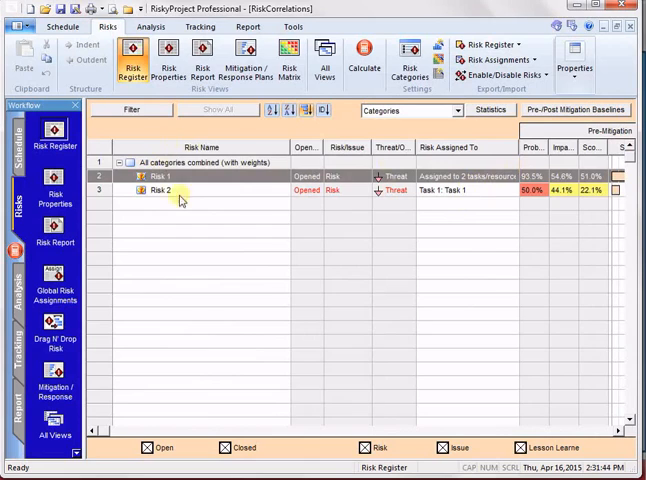
Step: Open Risk 1's details from the Risk Register row
double_click(164, 176)
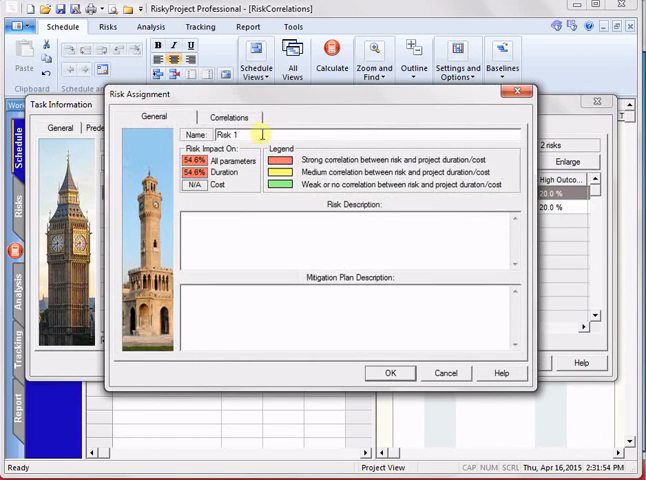
Step: Confirm Risk 1's correlations with Risk 2 (Task 1) and Risk 1 (Task 2), and close Task 1's details
click(228, 116)
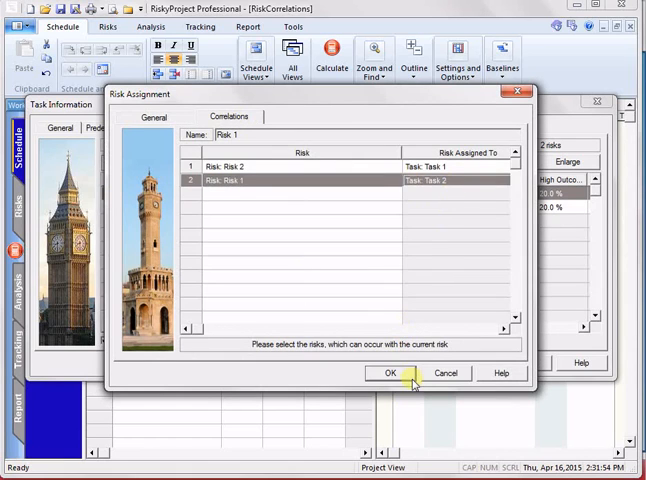
click(388, 372)
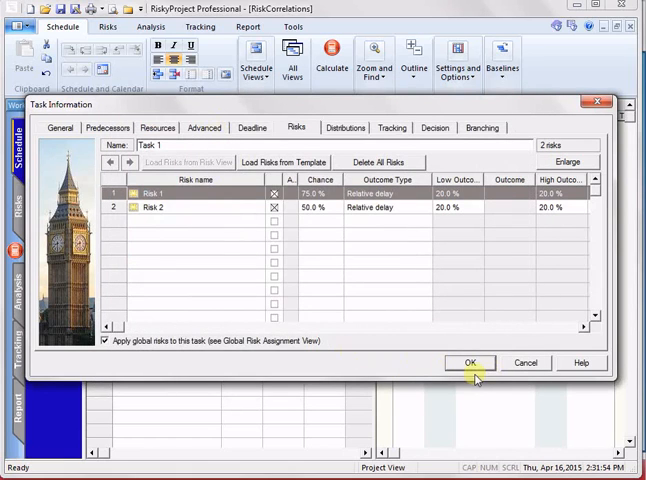
click(468, 362)
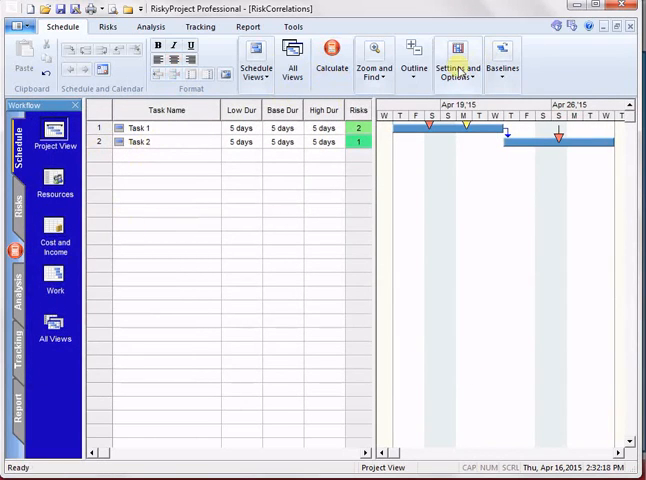
Step: Return to the Risk Register and select Risk 1 to review the recalculated, higher scores
click(108, 28)
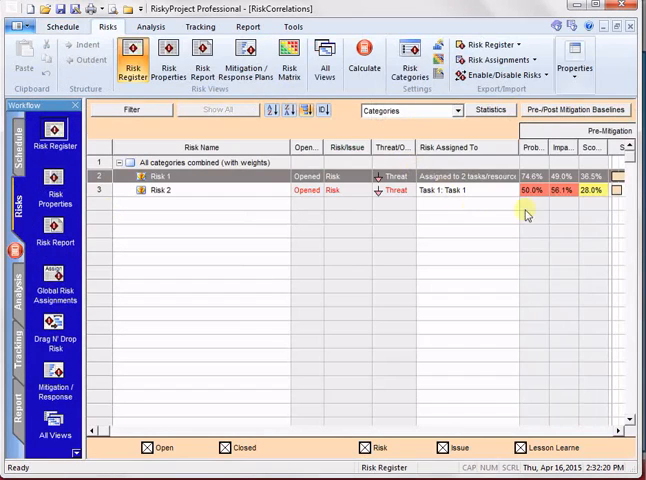
click(164, 190)
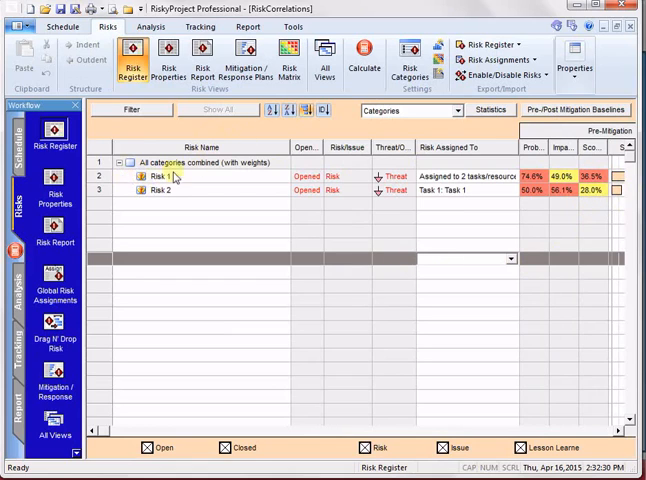
mouse_move(136, 204)
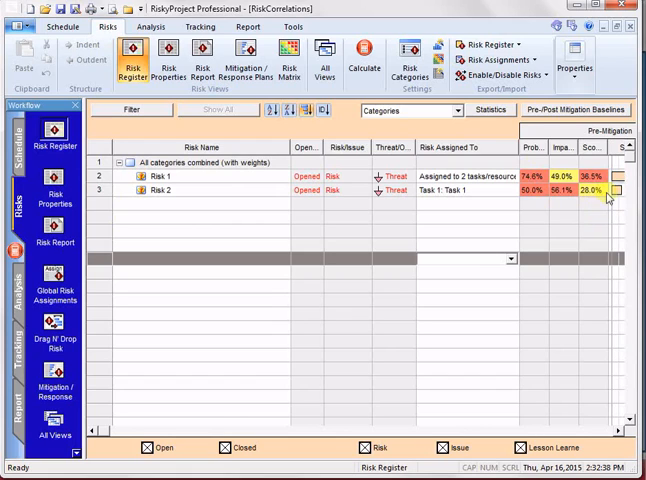
mouse_move(598, 208)
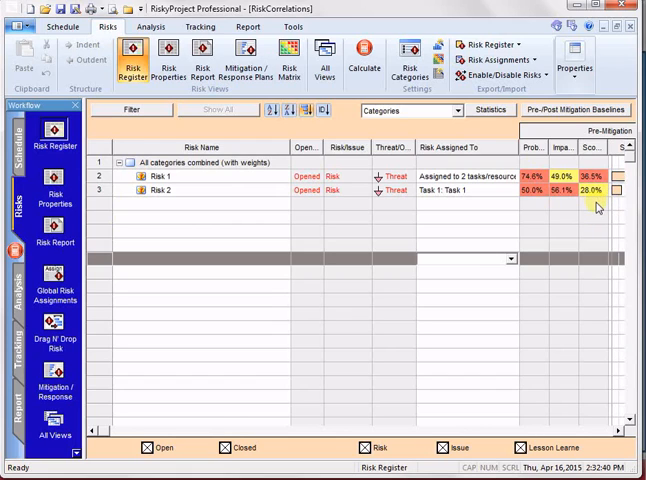